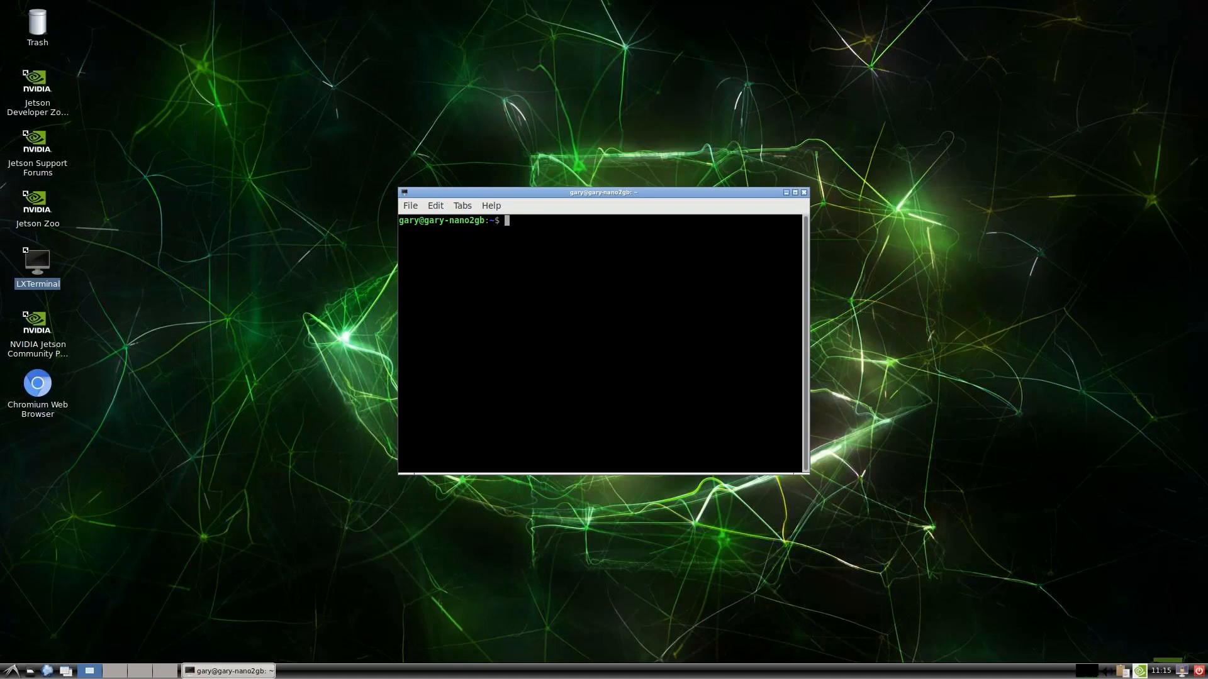
- Run jtop to display the Jetson Nano's CPU, memory, GPU and temperature readings
text(jtop)
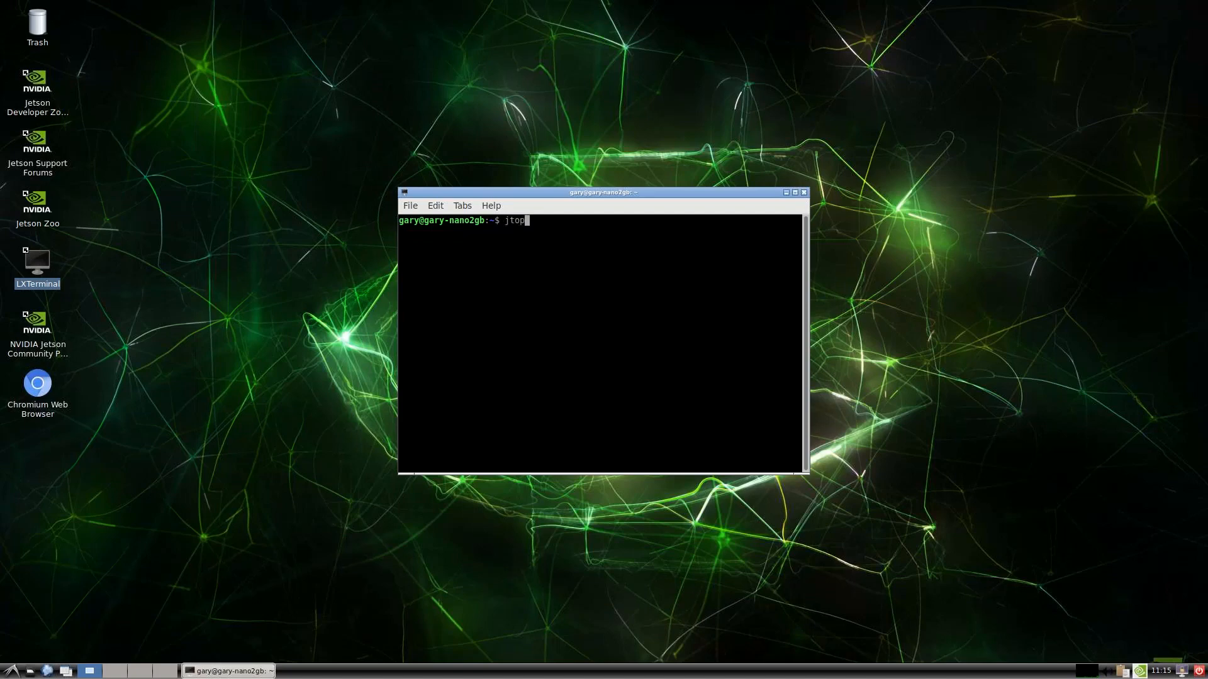
key(Return)
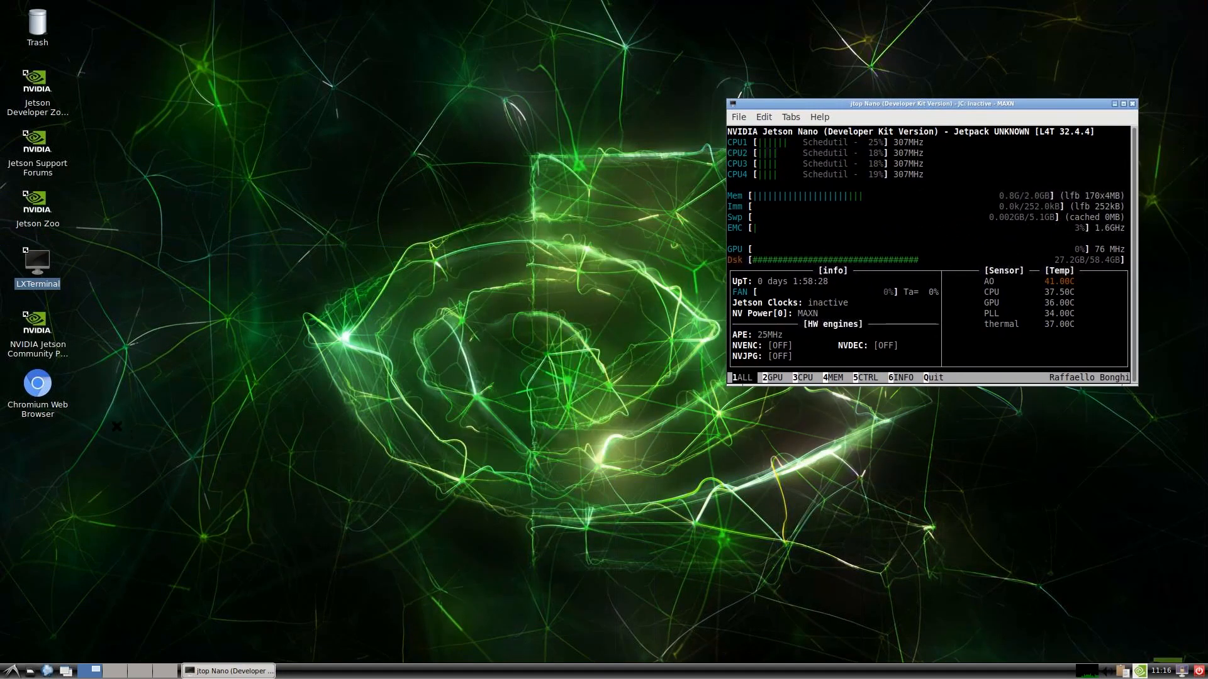
- Launch Chromium and enter the youtube.com/c/garyexapin channel address
click(37, 382)
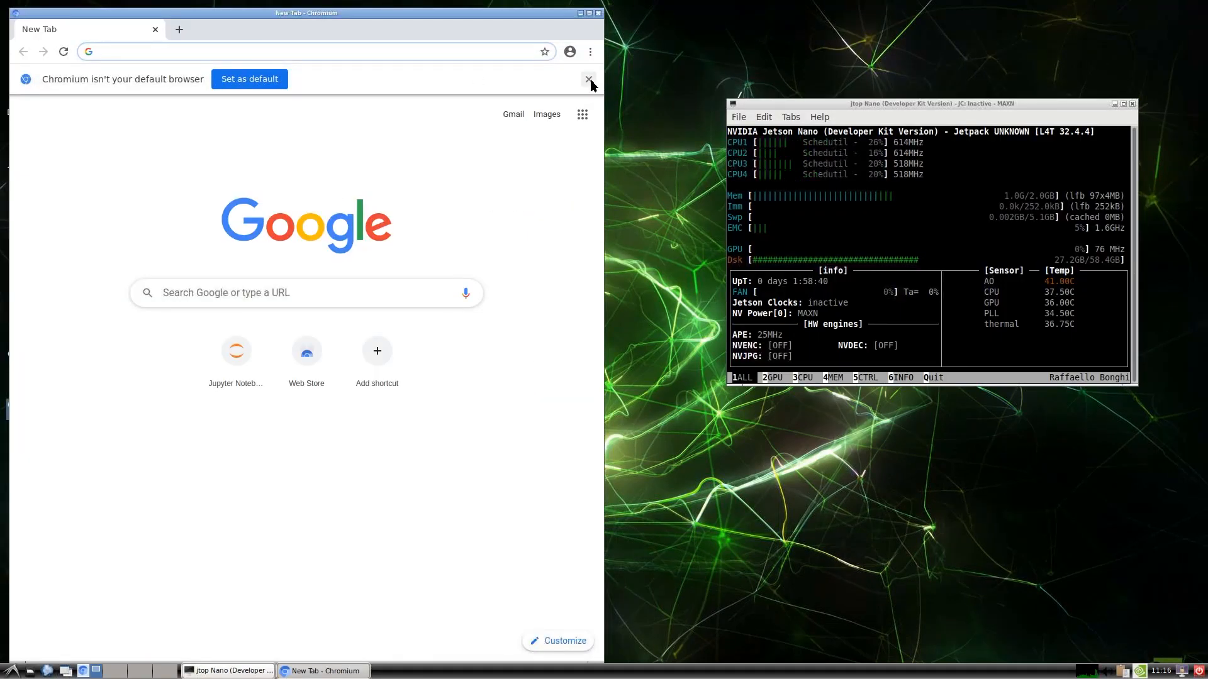
text(youtube.com/c/garyexapin)
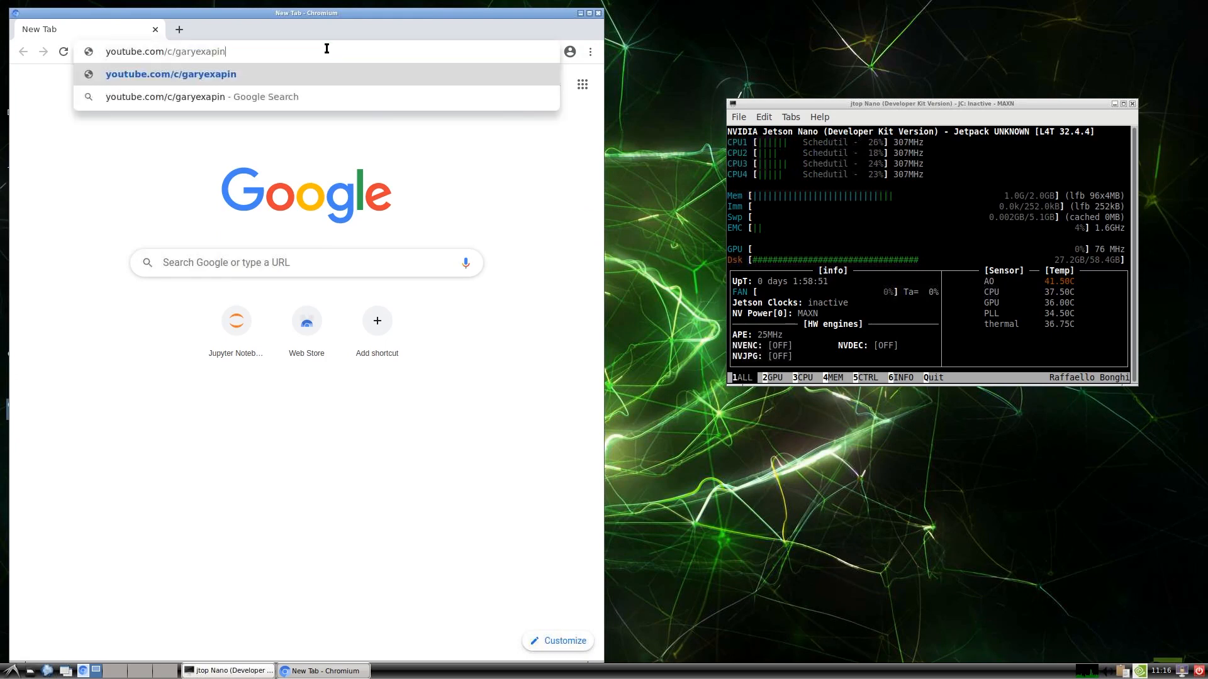
key(BackSpace)
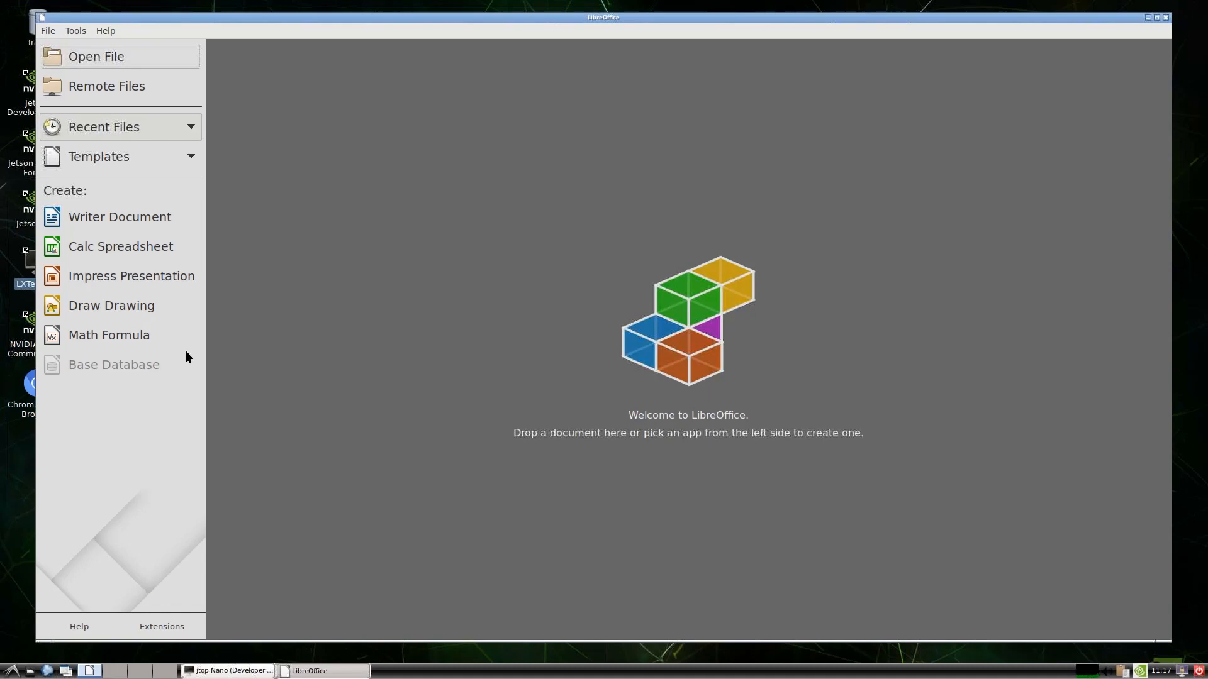
mouse_move(120, 216)
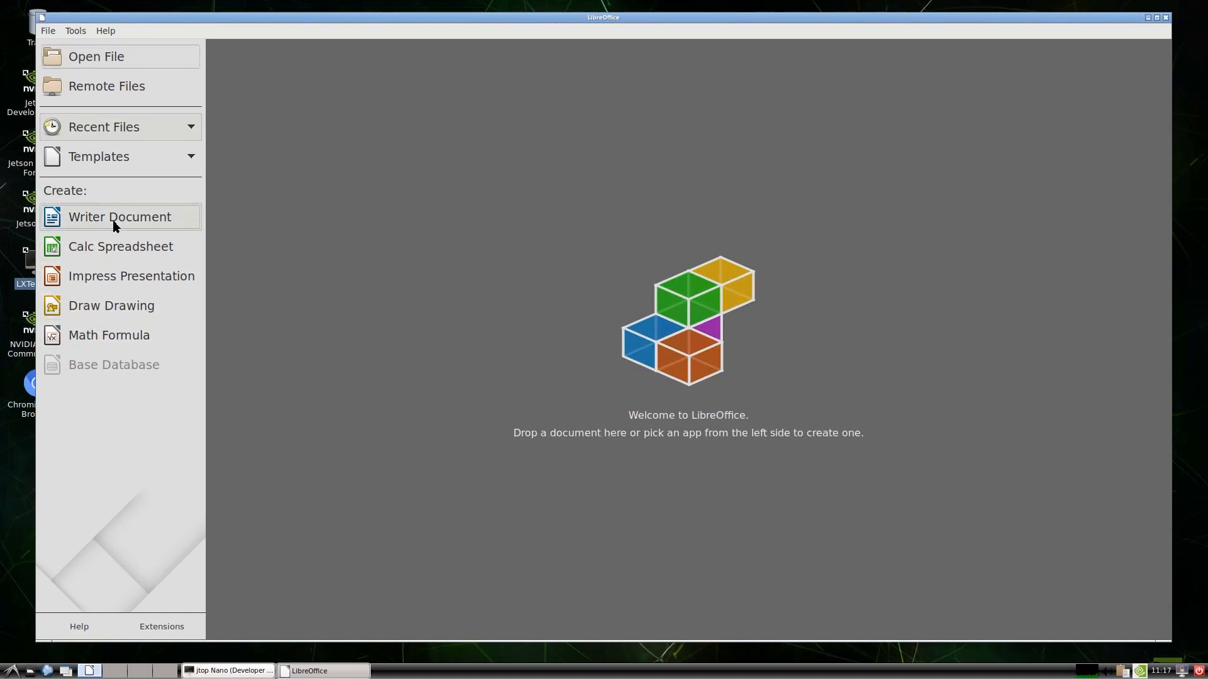
- Create a new blank Writer document (Untitled 1) from the Start Center
click(120, 216)
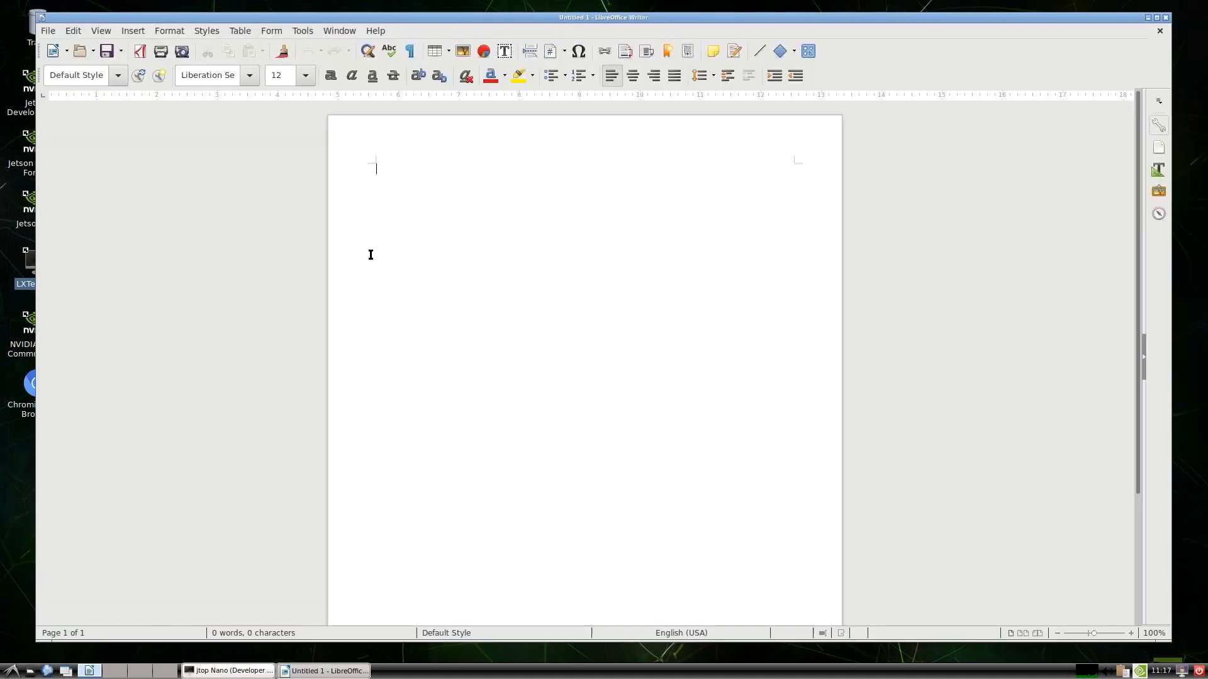